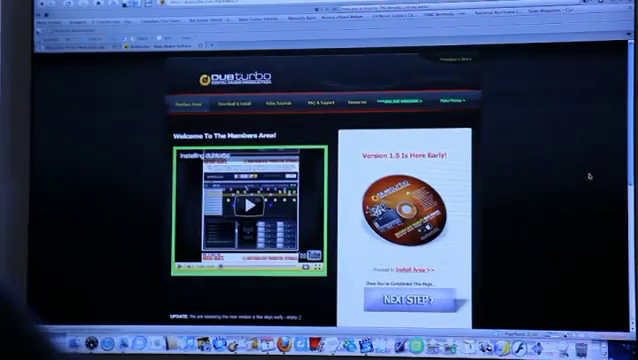
Navigate from the members area to the Download DubTurbo page and scroll through its installation video and download steps.
{"action": "scroll", "scroll_direction": "down", "scroll_amount": 3}
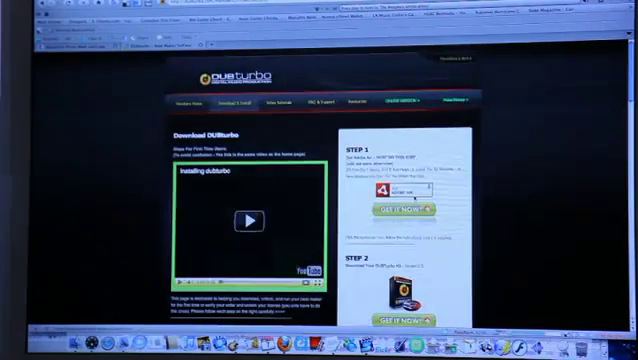
{"action": "left_click", "coordinate": [248, 218]}
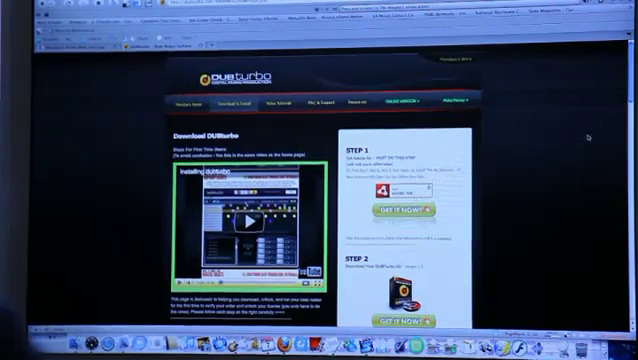
{"action": "scroll", "scroll_direction": "down", "scroll_amount": 3}
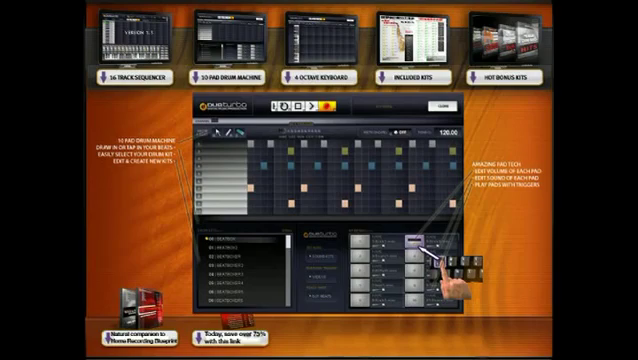
{"action": "mouse_move", "coordinate": [240, 332]}
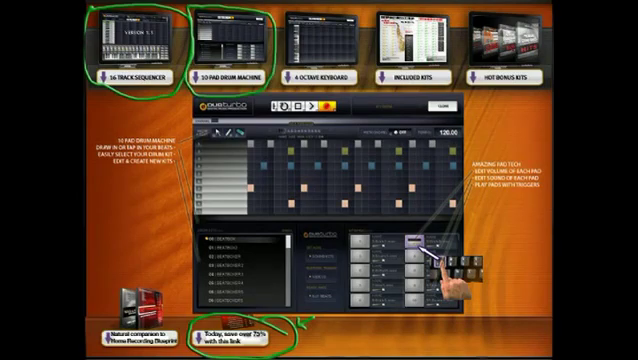
{"action": "left_click", "coordinate": [318, 40]}
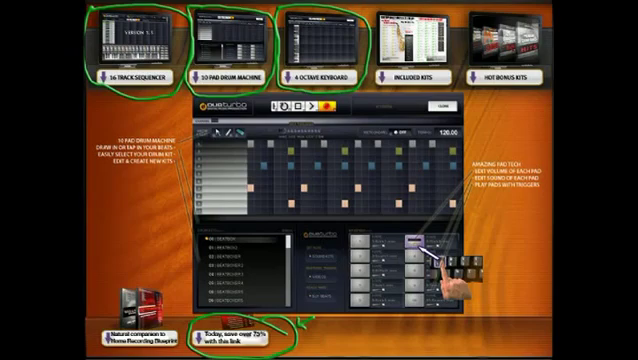